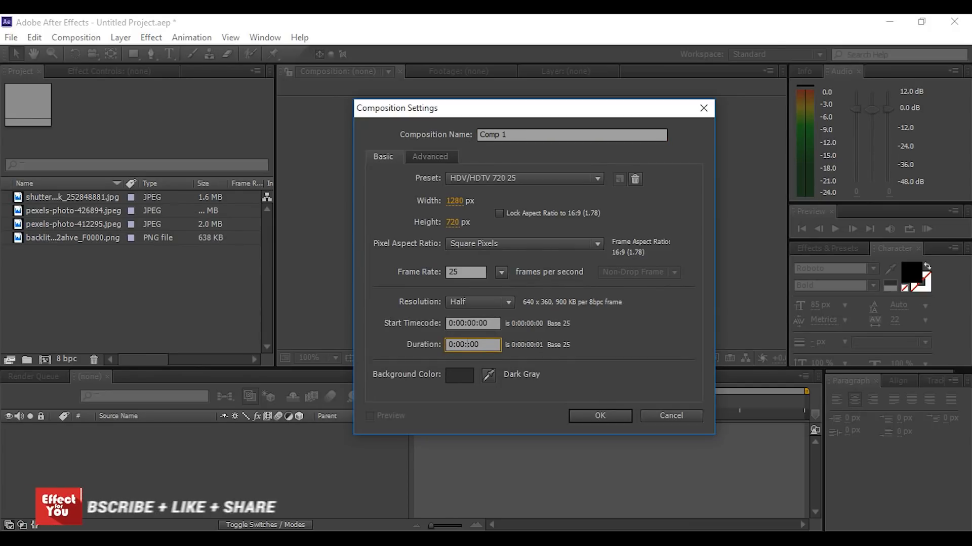
- Confirm the 1280×720 composition and drop pexels-photo-412295.jpeg into Comp 1 as its first layer
{"action": "left_click", "coordinate": [599, 416]}
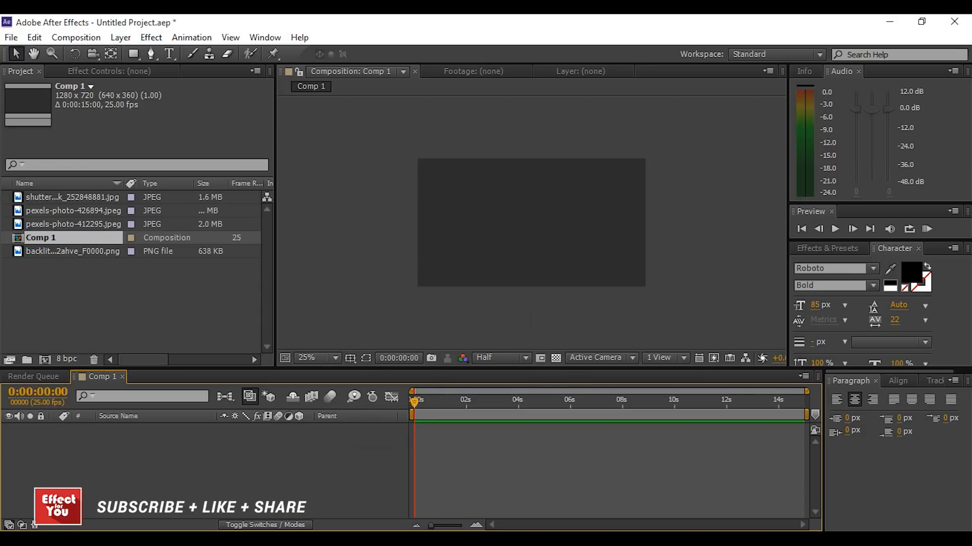
{"action": "left_click", "coordinate": [71, 223]}
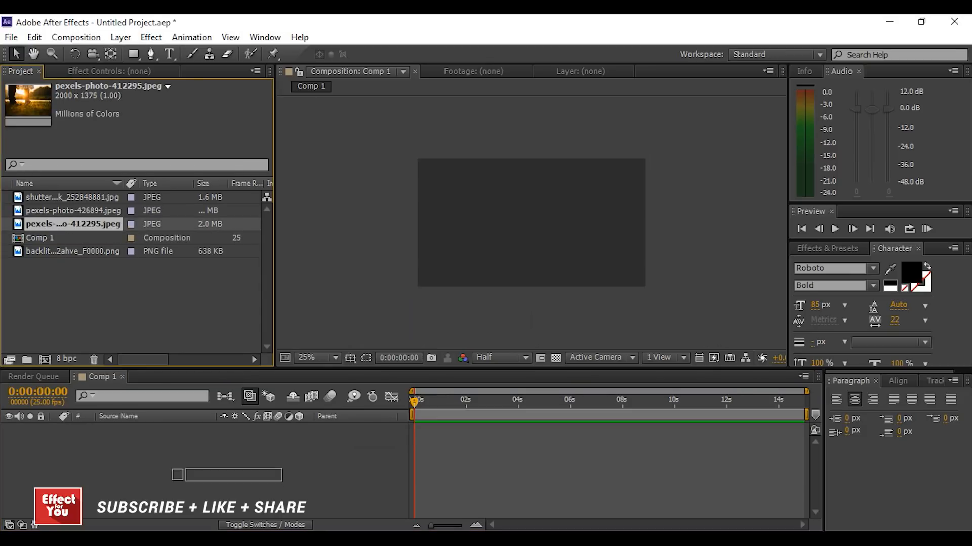
{"action": "left_click_drag", "start_coordinate": [71, 224], "coordinate": [531, 223]}
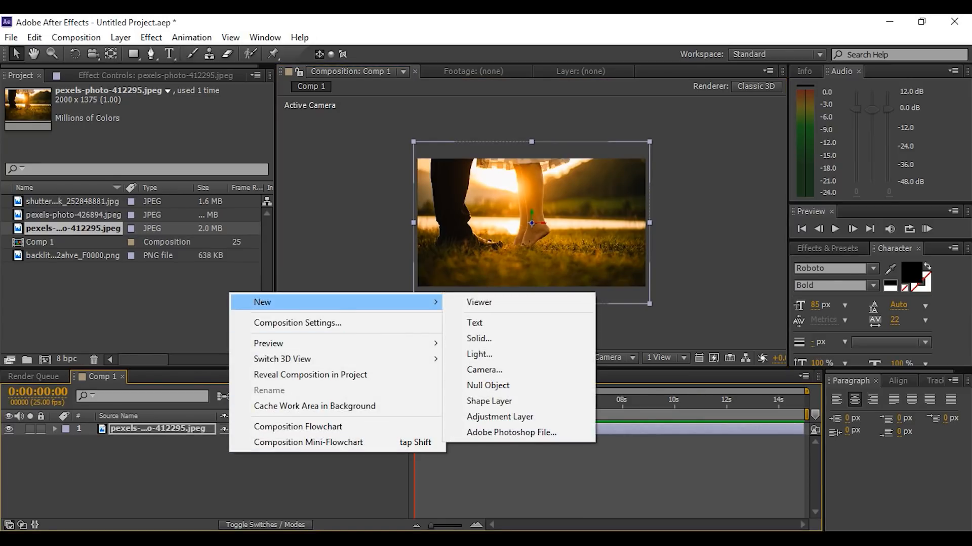
- Add Camera 1 and push the sunset photo back to Z position 1000
{"action": "left_click", "coordinate": [484, 370]}
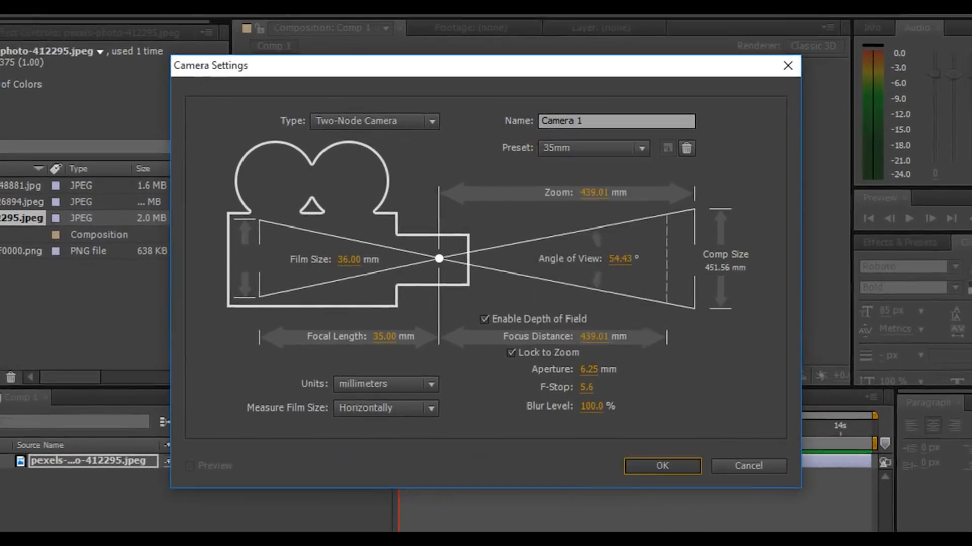
{"action": "left_click", "coordinate": [662, 466]}
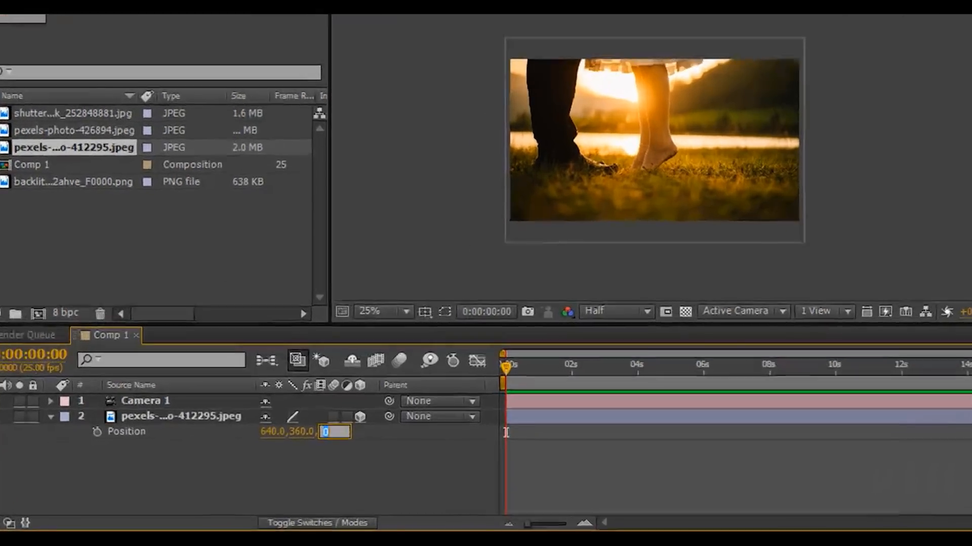
{"action": "type", "text": "1000.0"}
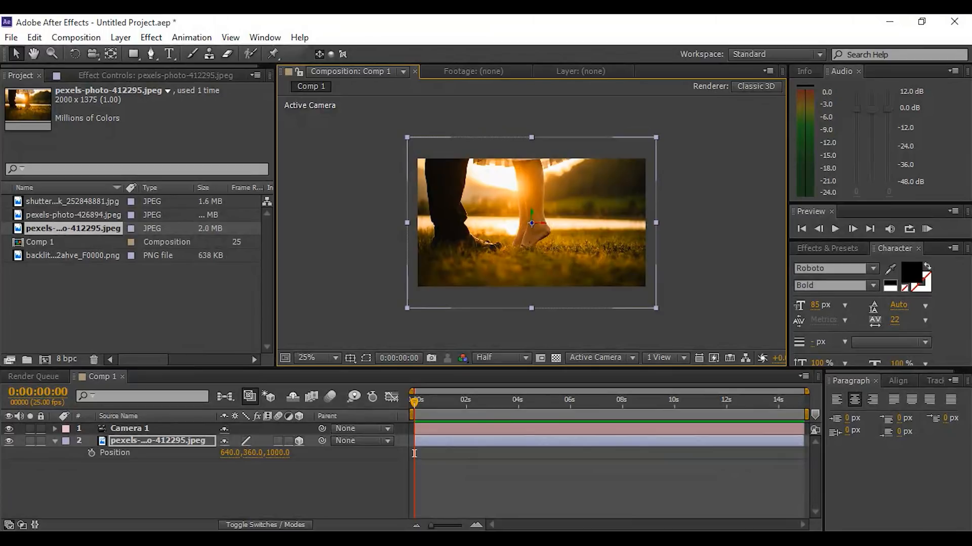
{"action": "left_click", "coordinate": [130, 428]}
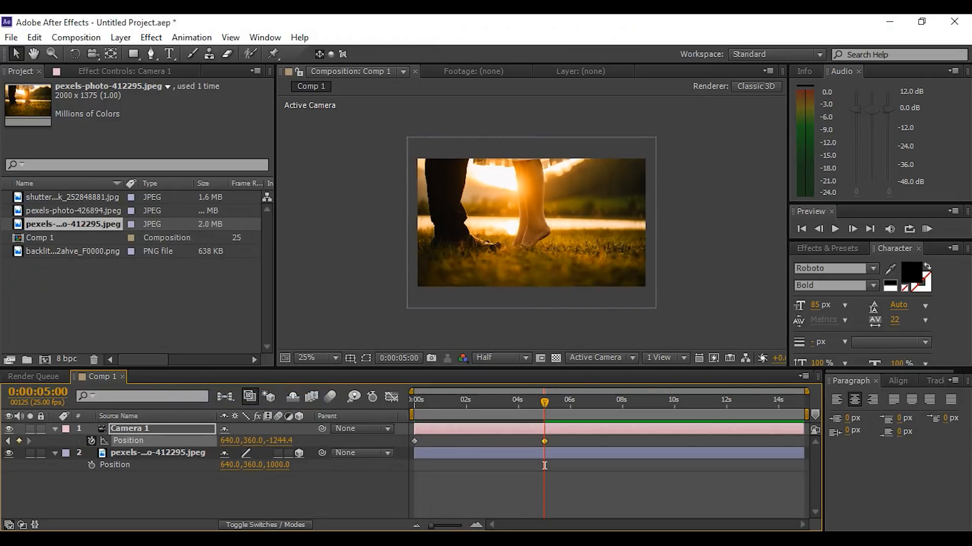
- Keyframe Camera 1's position at 0 s and 5 s for a push-in between close and full views
{"action": "left_click", "coordinate": [412, 401]}
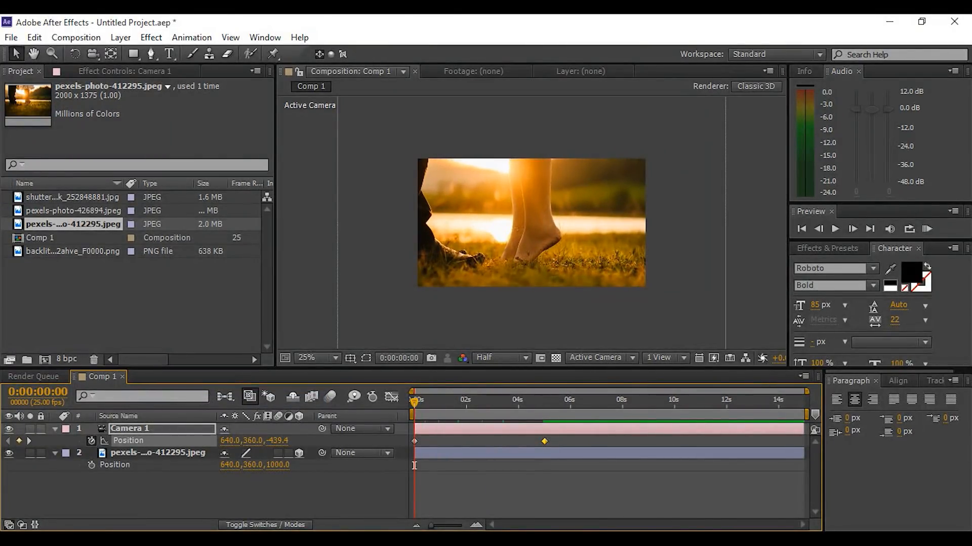
{"action": "left_click", "coordinate": [542, 401]}
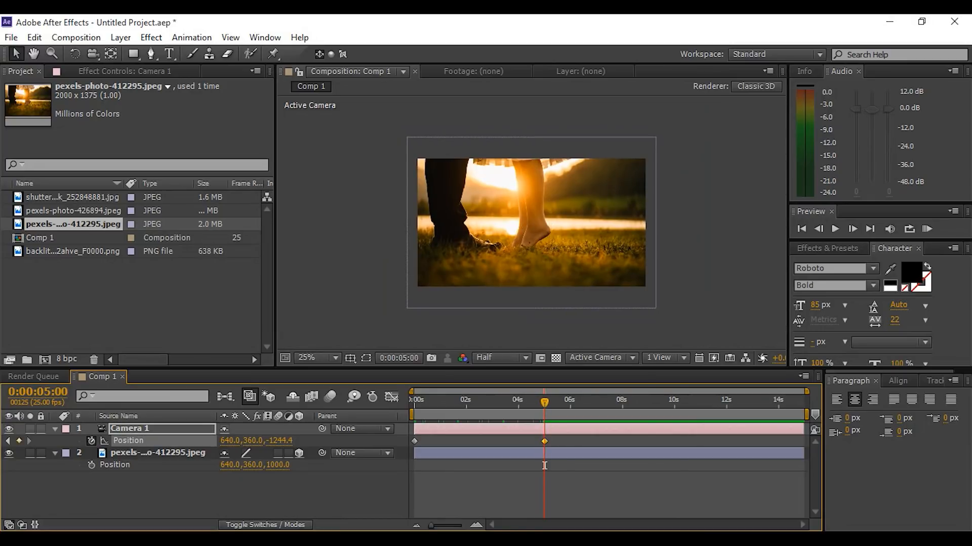
{"action": "left_click", "coordinate": [73, 211]}
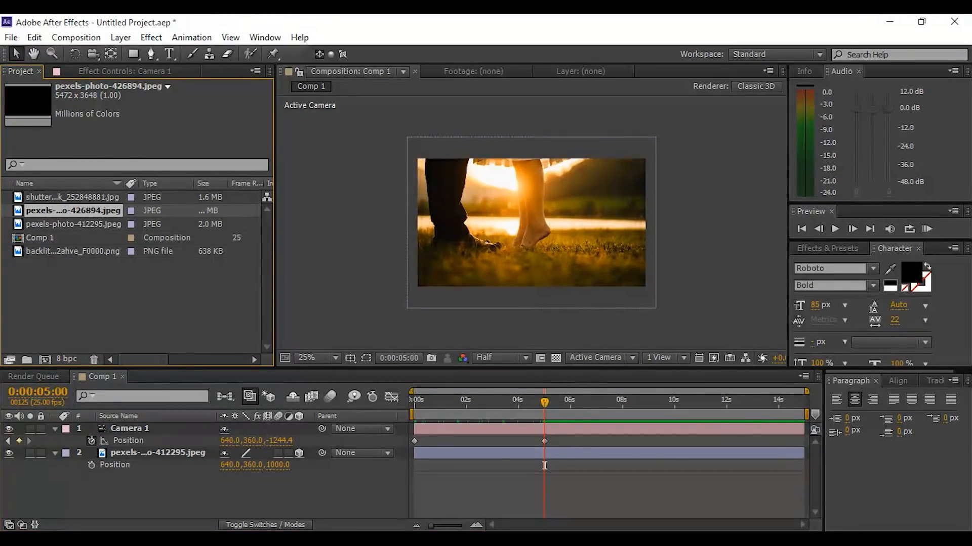
- Place the shutterstock dust image as the top layer blended in Screen mode
{"action": "left_click", "coordinate": [66, 196]}
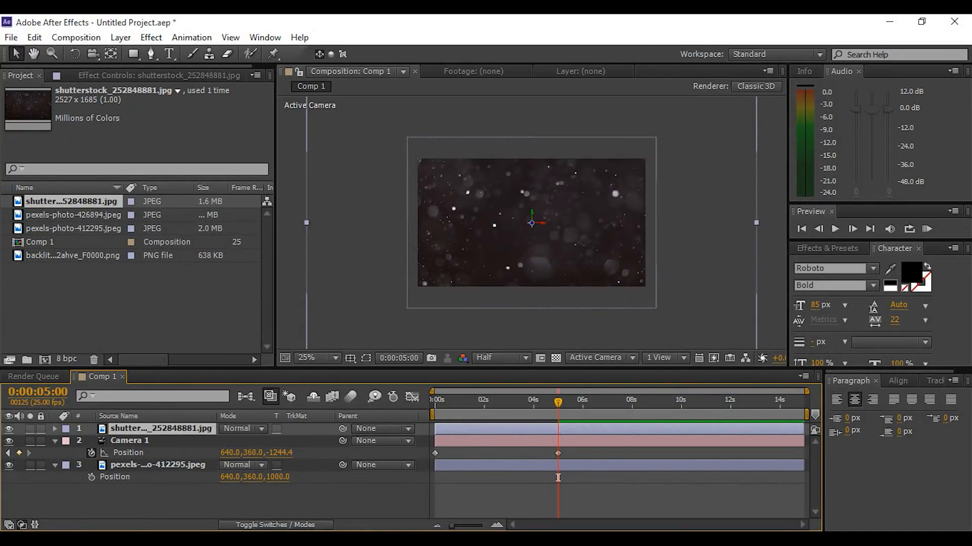
{"action": "left_click", "coordinate": [241, 429]}
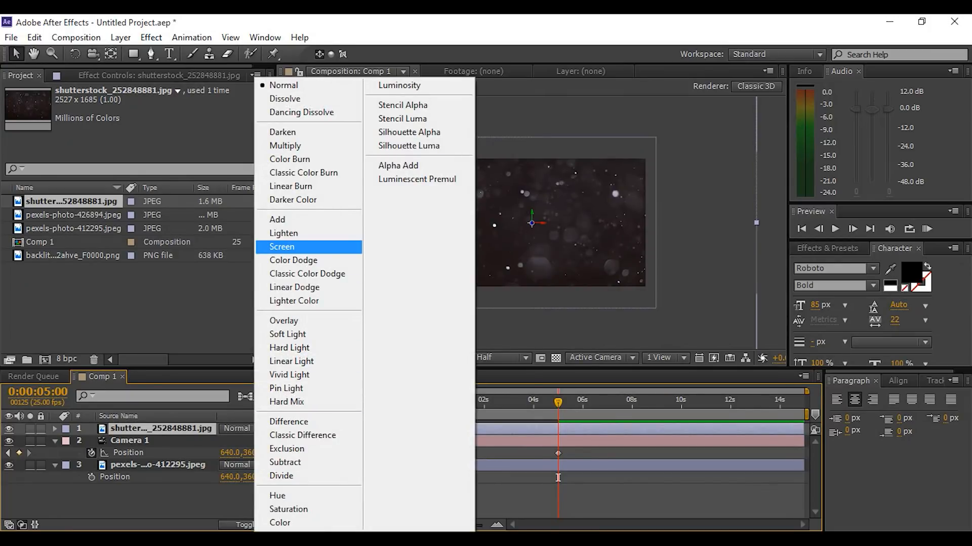
{"action": "left_click", "coordinate": [282, 247]}
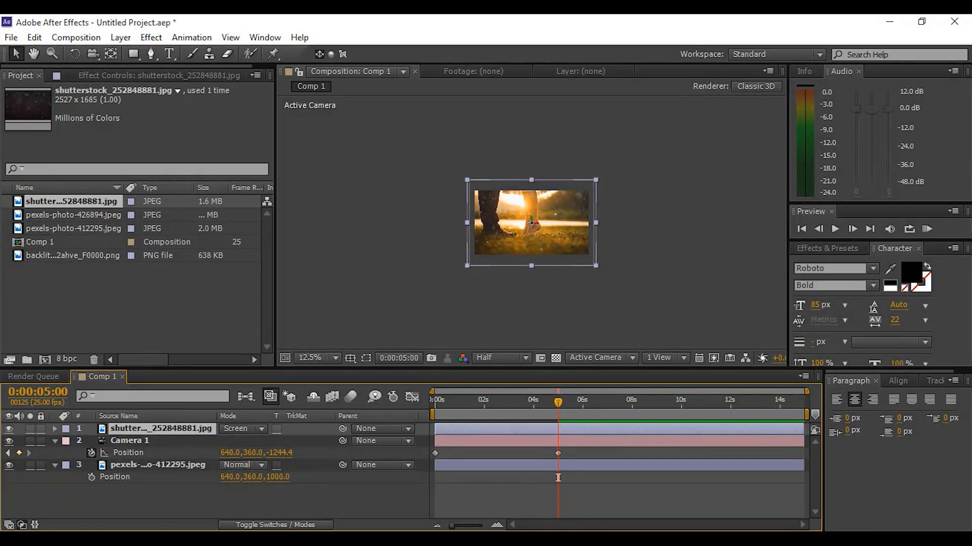
{"action": "left_click", "coordinate": [331, 358]}
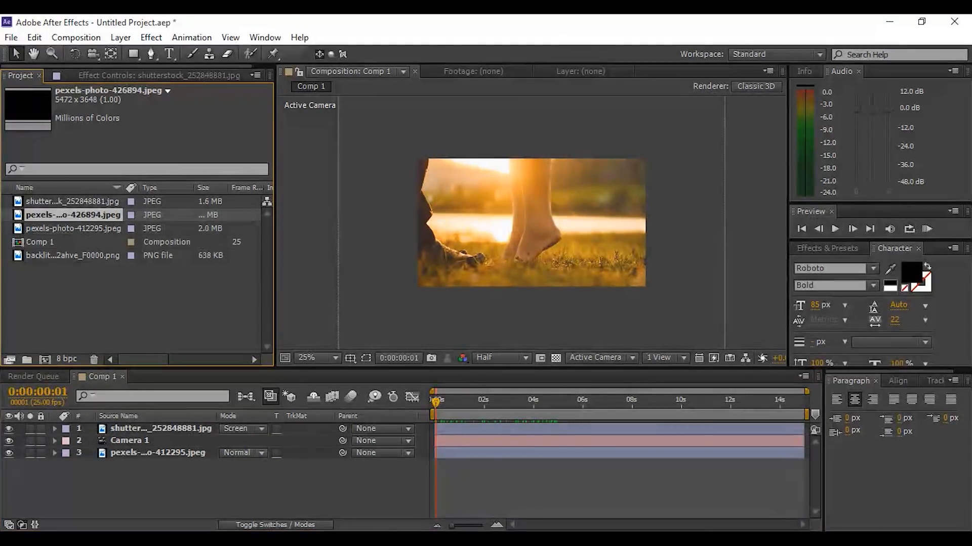
- Add the backlit dust PNG as a 3D top layer positioned at 640, 360, -954
{"action": "left_click", "coordinate": [73, 255]}
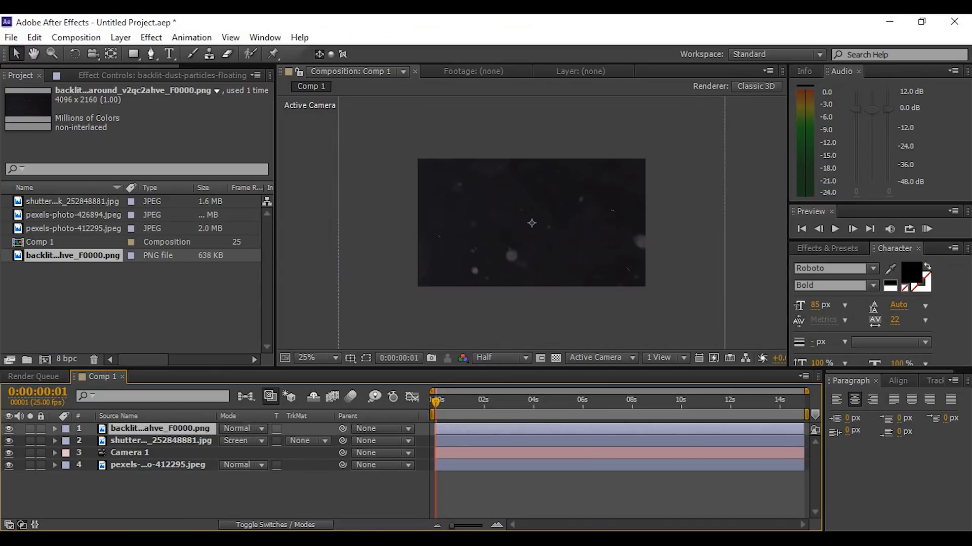
{"action": "left_click", "coordinate": [241, 429]}
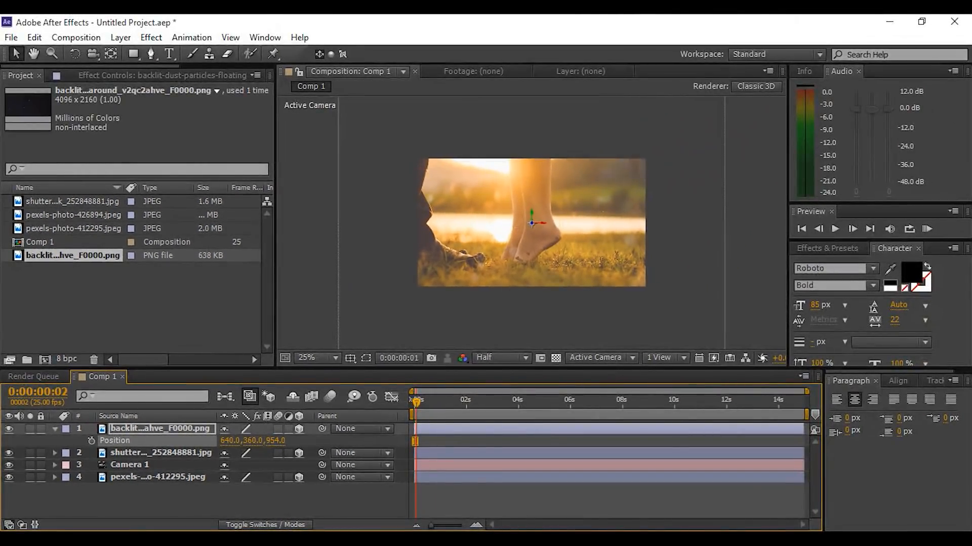
{"action": "left_click", "coordinate": [519, 400]}
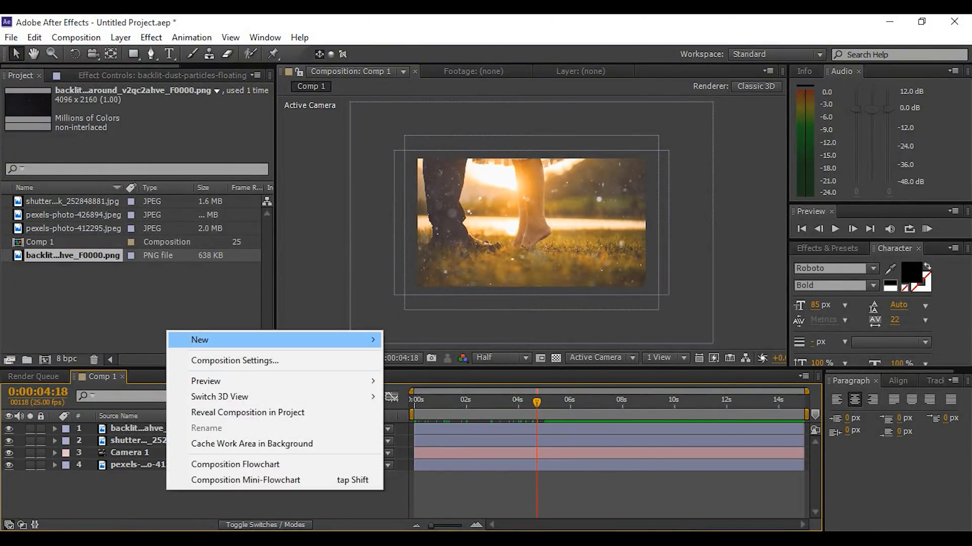
{"action": "mouse_move", "coordinate": [200, 340]}
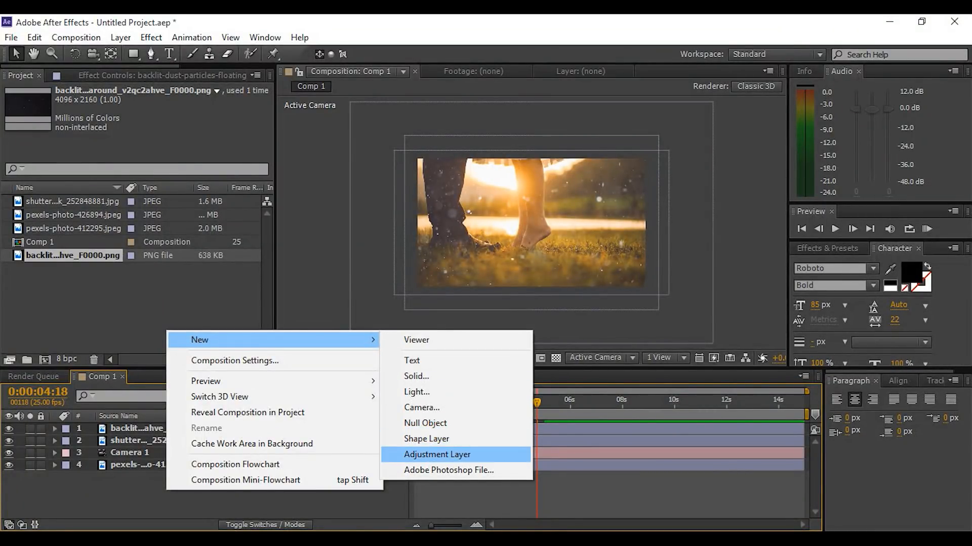
- Add an adjustment layer with Optics Compensation at a 70° field of view
{"action": "left_click", "coordinate": [437, 455]}
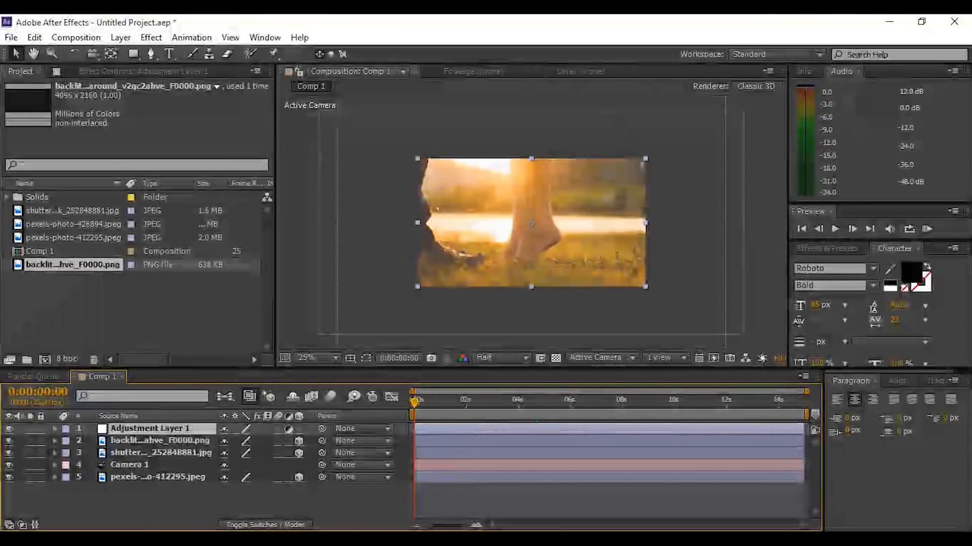
{"action": "type", "text": "opti"}
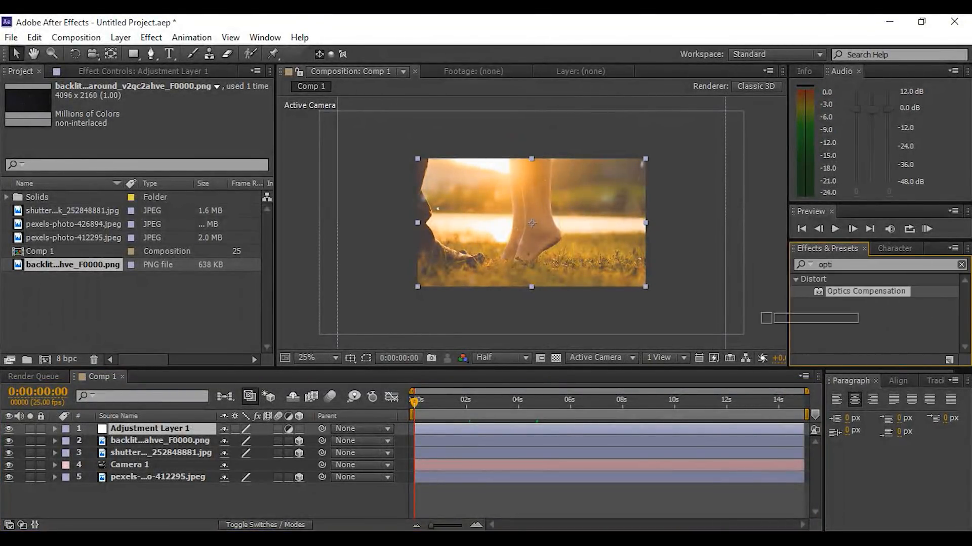
{"action": "double_click", "coordinate": [866, 292]}
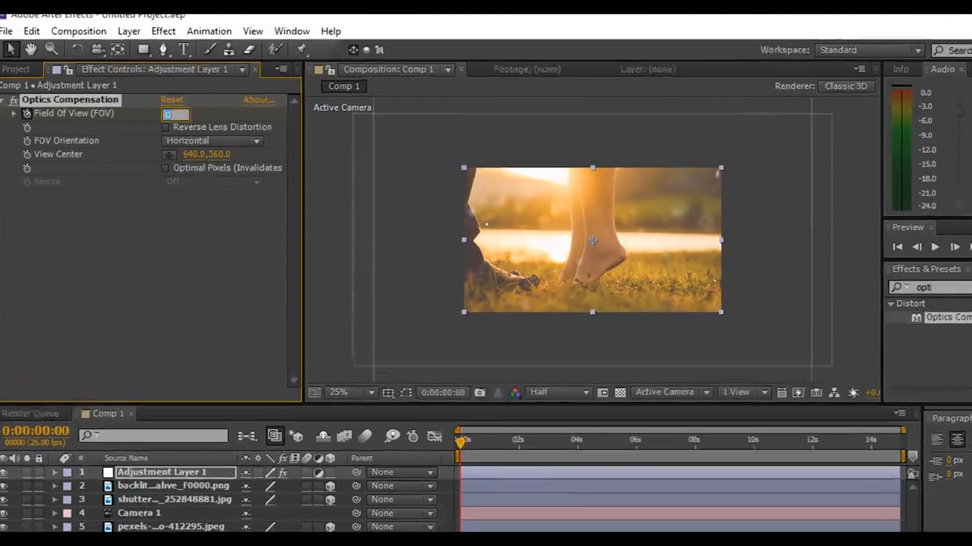
{"action": "type", "text": "70.0"}
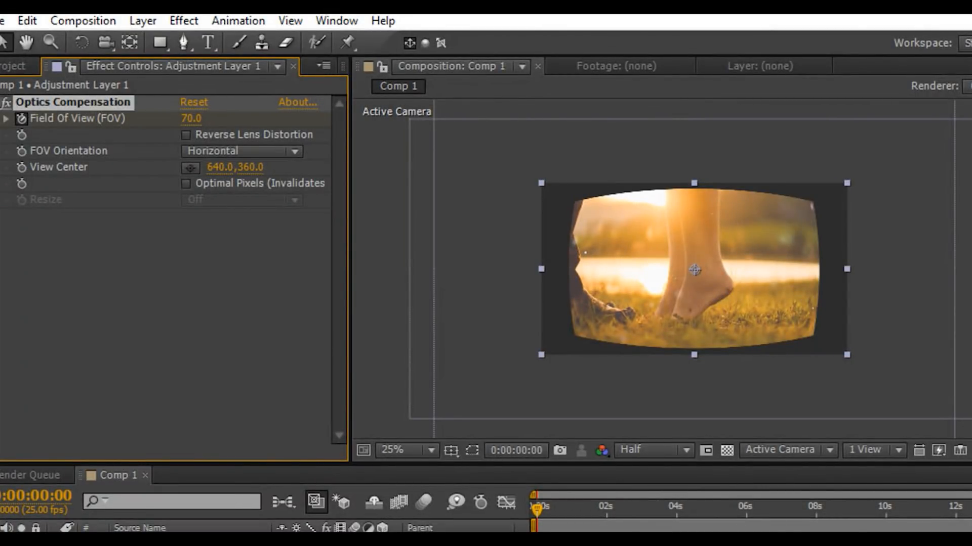
{"action": "left_click", "coordinate": [186, 135]}
{"action": "type", "text": "wiggle("}
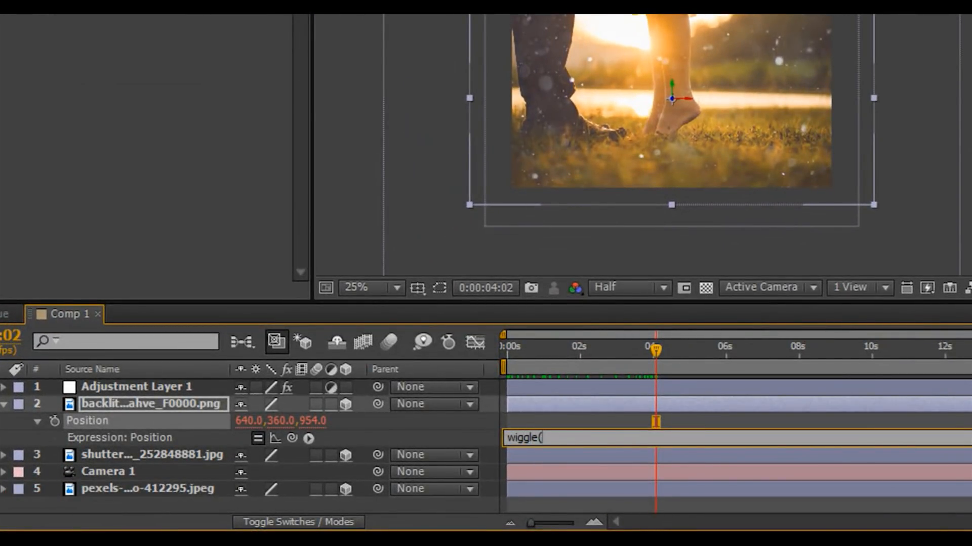
- Complete the wiggle(.5,20) expression on the backlit dust layer's position and apply it
{"action": "type", "text": ".5,"}
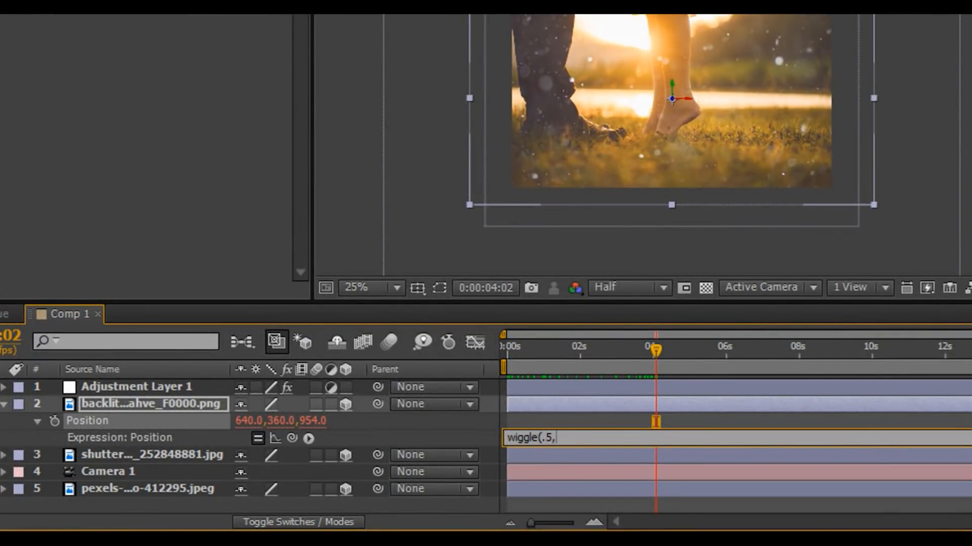
{"action": "type", "text": "20)"}
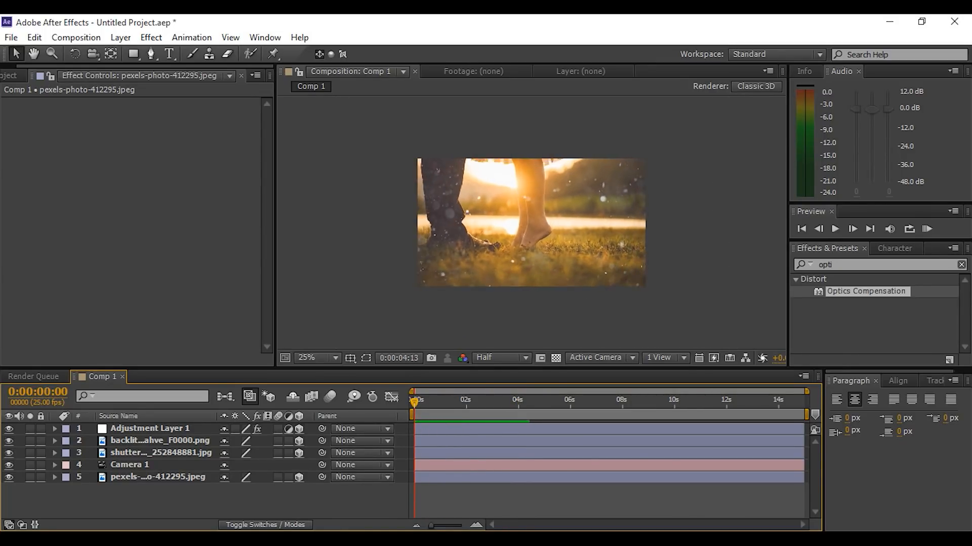
{"action": "left_click", "coordinate": [514, 400]}
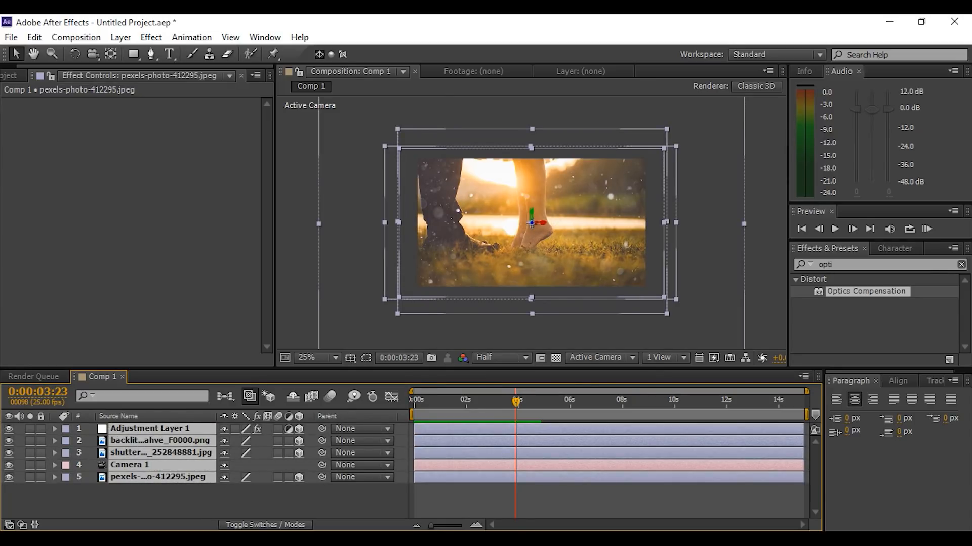
- Pre-compose all layers into slide1 and duplicate it in the Project panel as slide2
{"action": "left_click", "coordinate": [154, 441]}
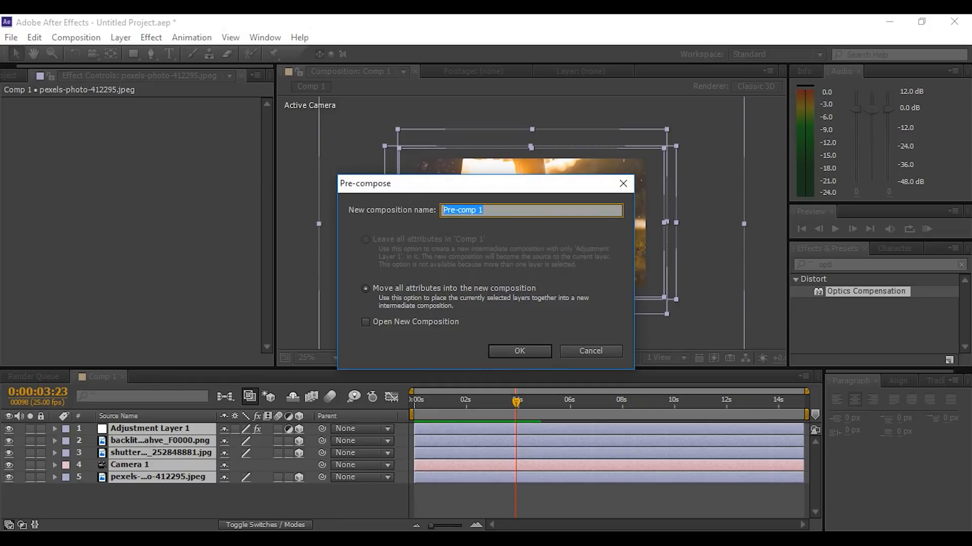
{"action": "type", "text": "slide"}
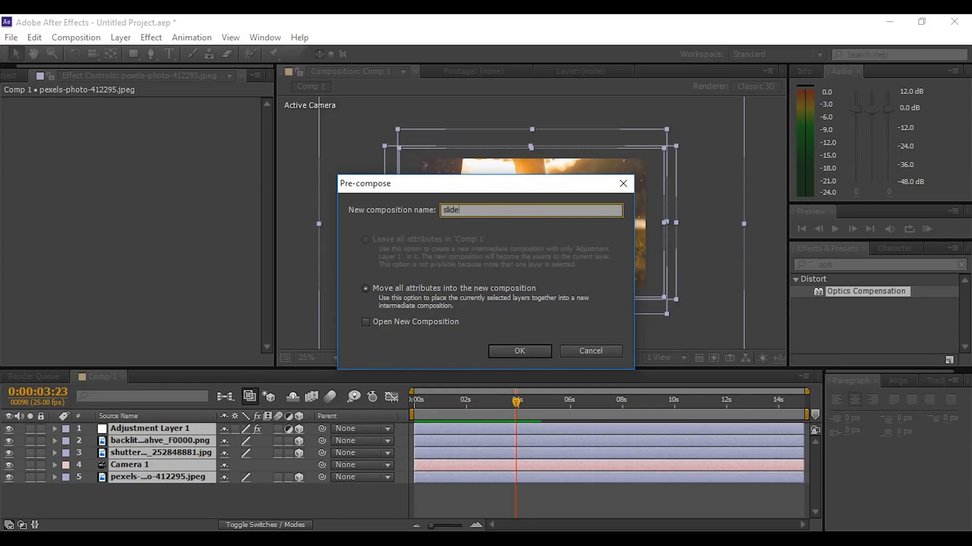
{"action": "left_click", "coordinate": [520, 352]}
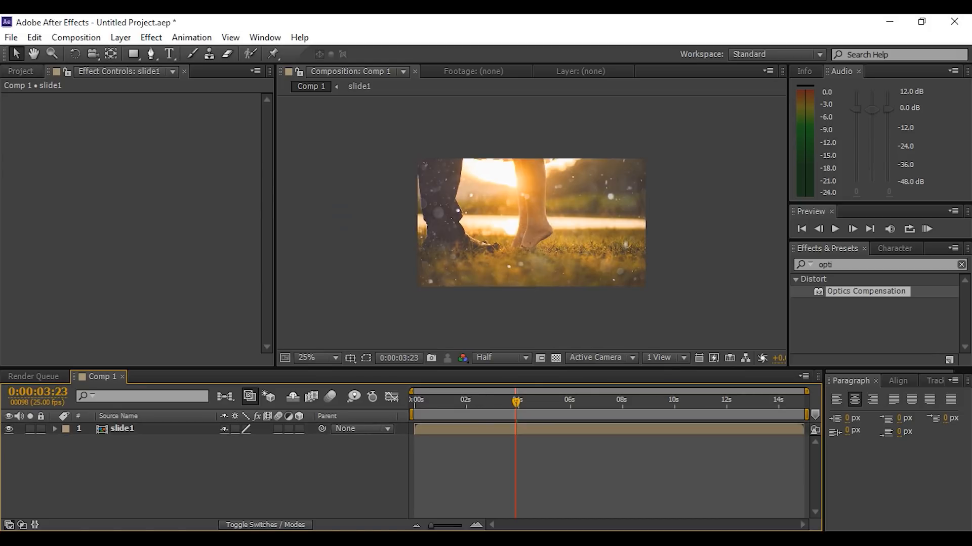
{"action": "left_click", "coordinate": [20, 71]}
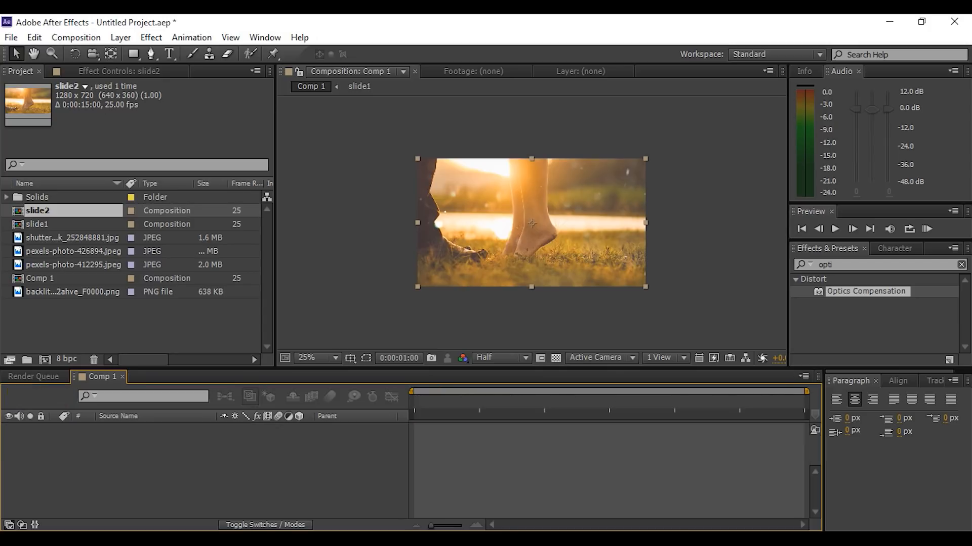
- Replace slide2's bottom photo layer with the mountain landscape image
{"action": "double_click", "coordinate": [38, 211]}
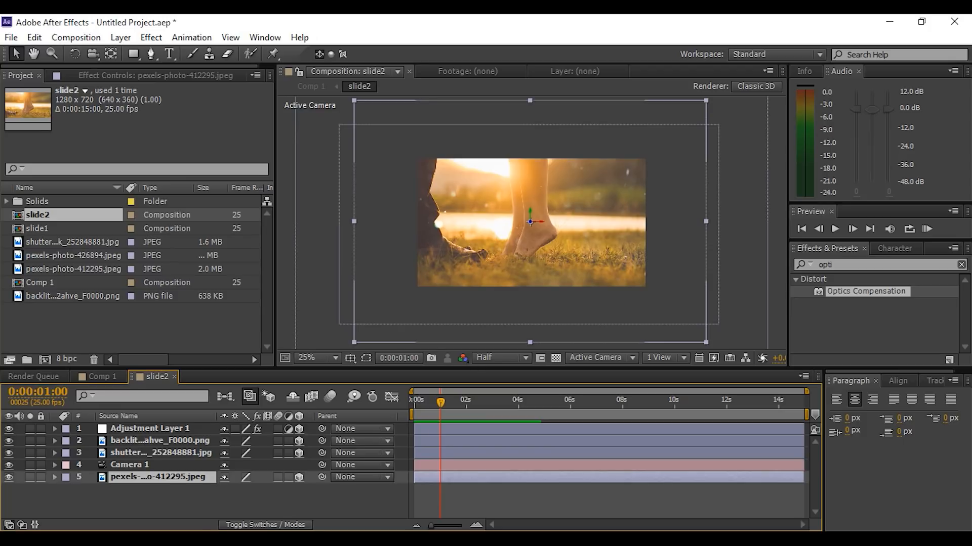
{"action": "left_click", "coordinate": [73, 269]}
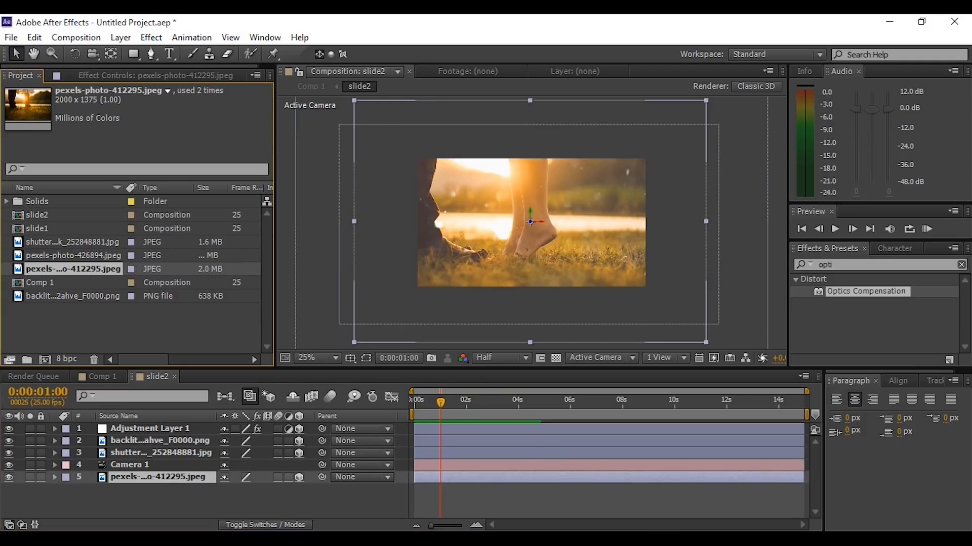
{"action": "left_click", "coordinate": [69, 255]}
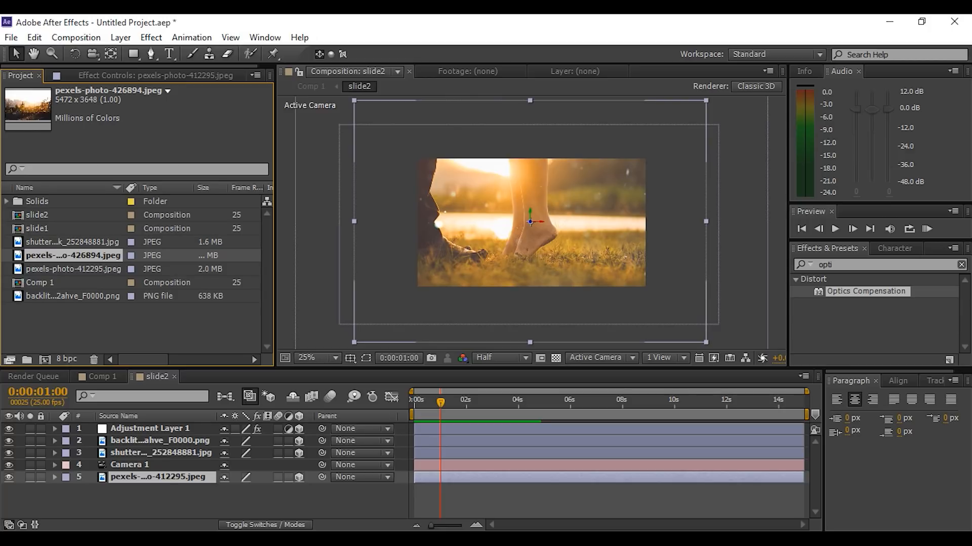
{"action": "double_click", "coordinate": [161, 478]}
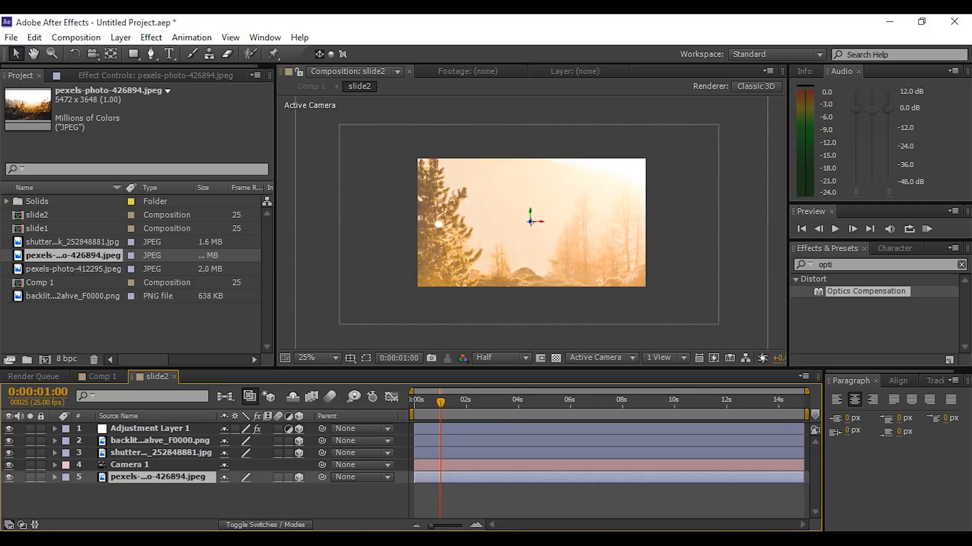
- Scale the mountain photo to 44.1% so it fits the frame
{"action": "left_click", "coordinate": [55, 478]}
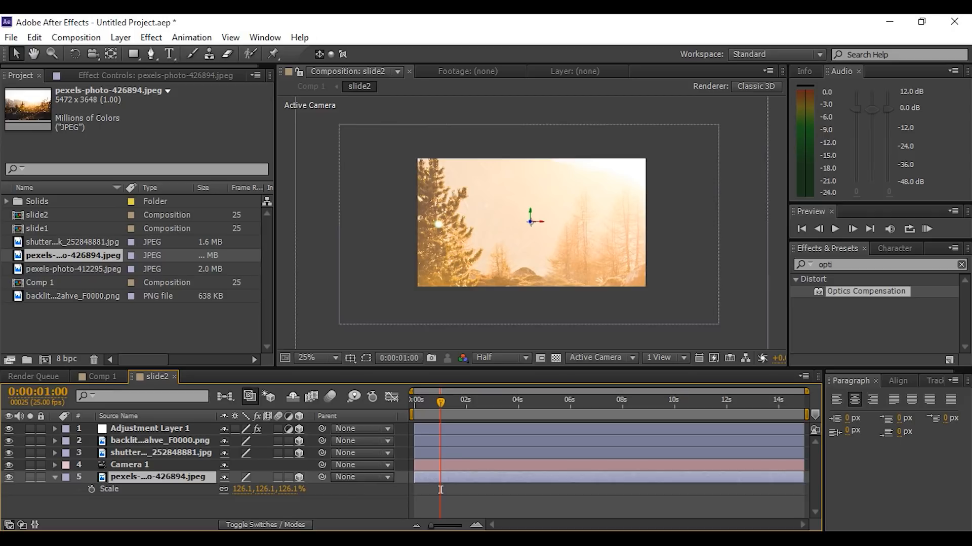
{"action": "left_click", "coordinate": [531, 401]}
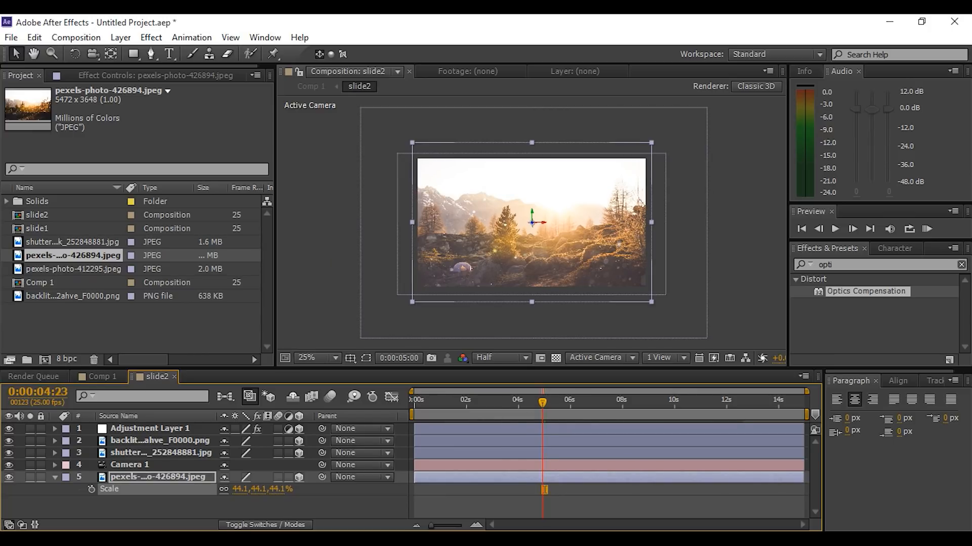
{"action": "left_click", "coordinate": [413, 400]}
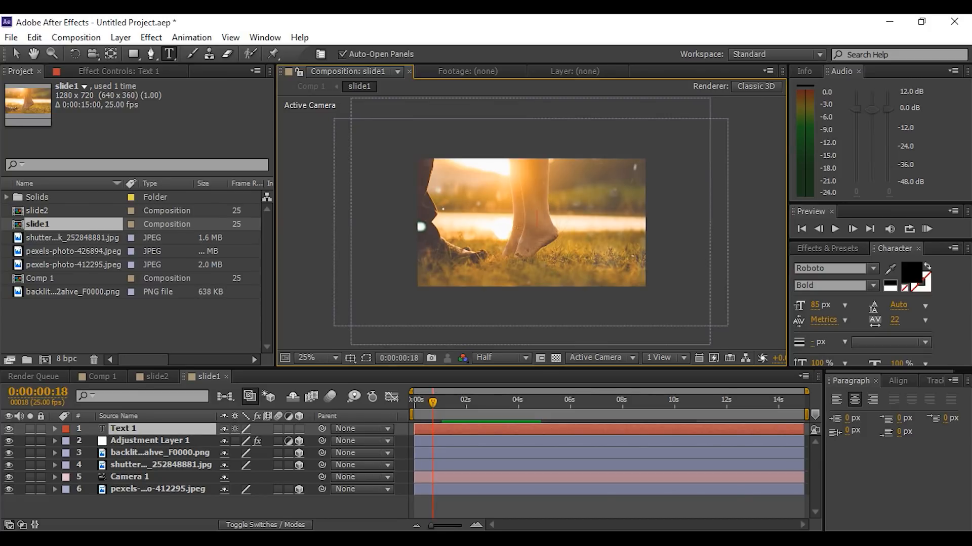
- Write the EFFECT FOR YOU title in slide1 and select it with the white bar for cutout matting
{"action": "type", "text": "EFFECT"}
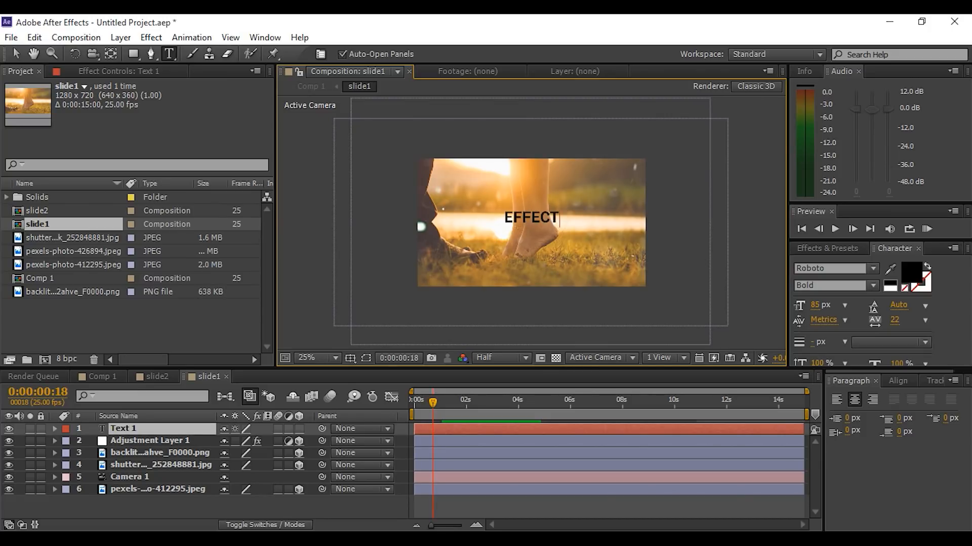
{"action": "type", "text": "FOR"}
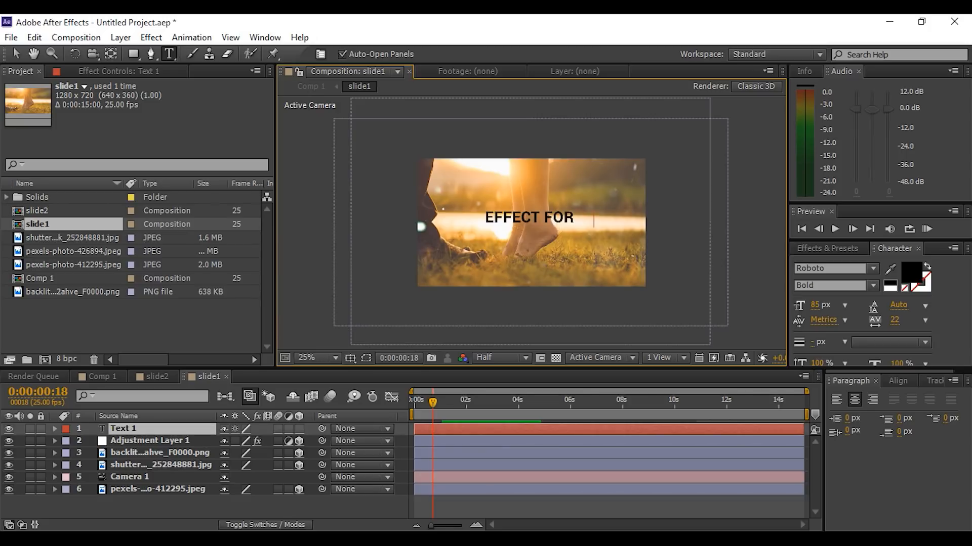
{"action": "type", "text": "YOU"}
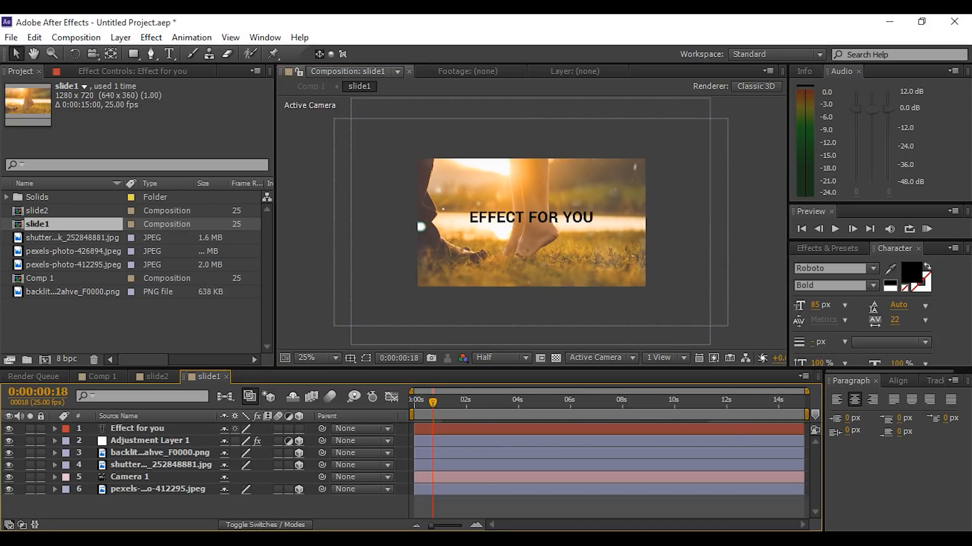
{"action": "left_click", "coordinate": [131, 53]}
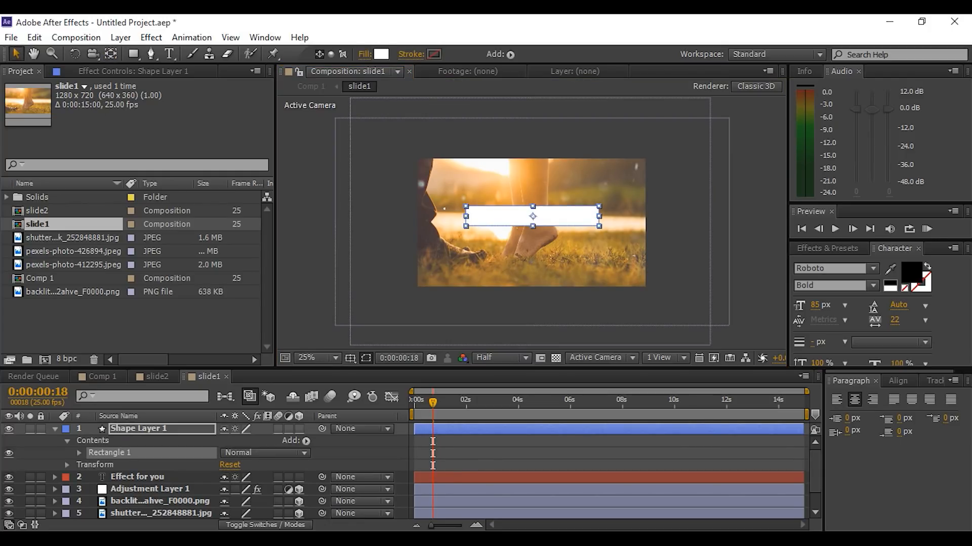
{"action": "left_click", "coordinate": [57, 429]}
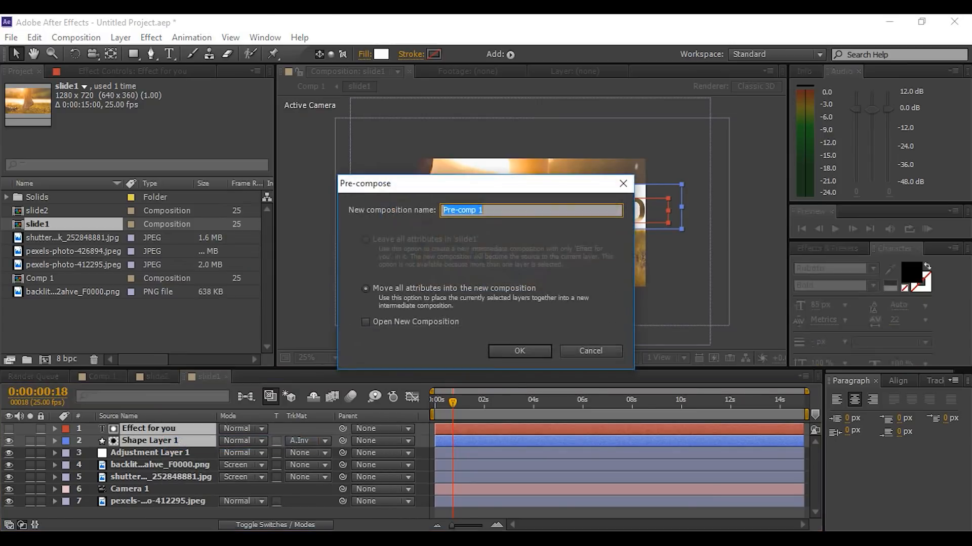
- Name the nested title composition text and scale it to about 44% across slide1's photo
{"action": "type", "text": "text"}
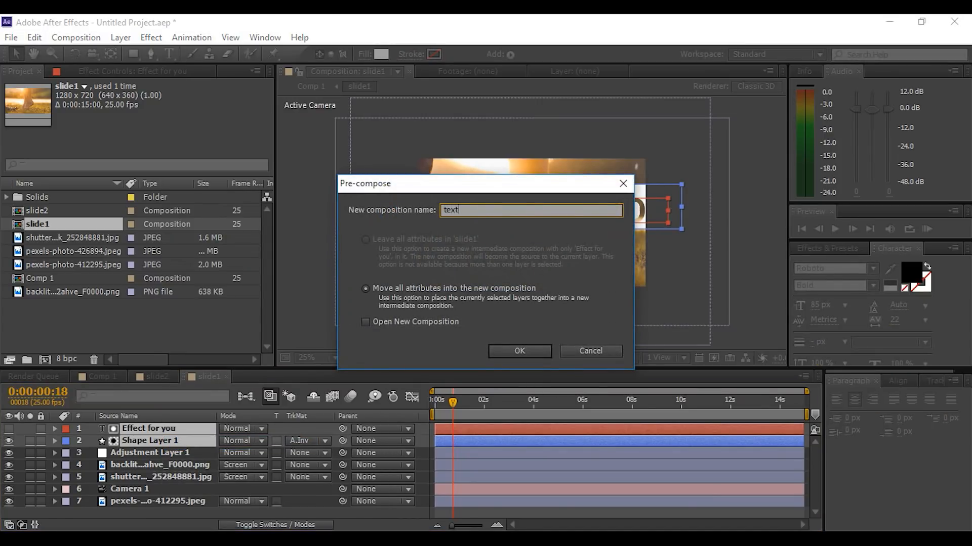
{"action": "left_click", "coordinate": [519, 352]}
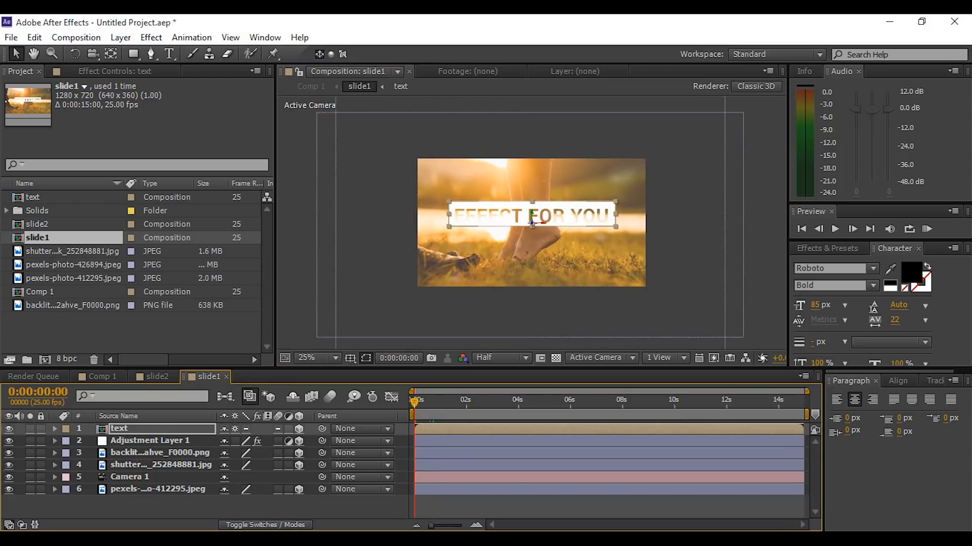
{"action": "left_click", "coordinate": [56, 429]}
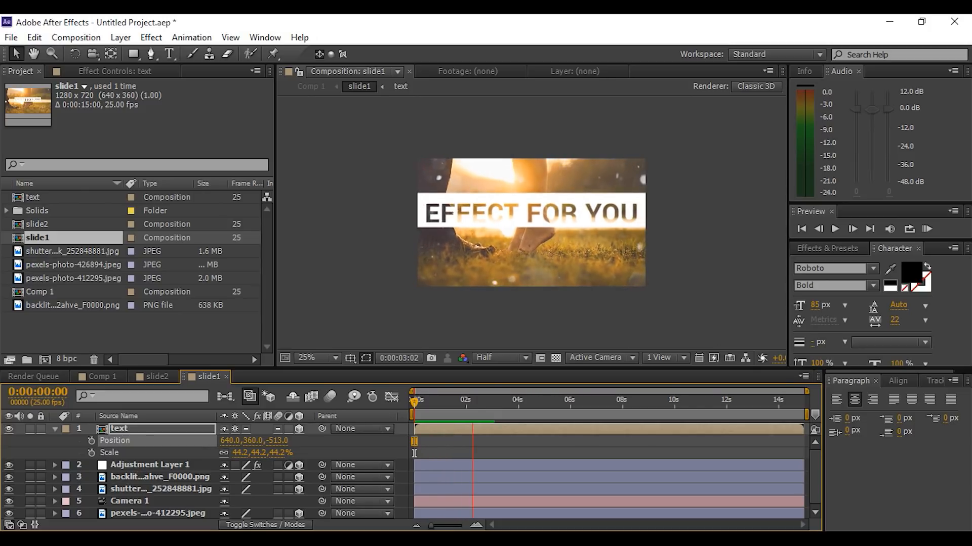
{"action": "left_click", "coordinate": [481, 403]}
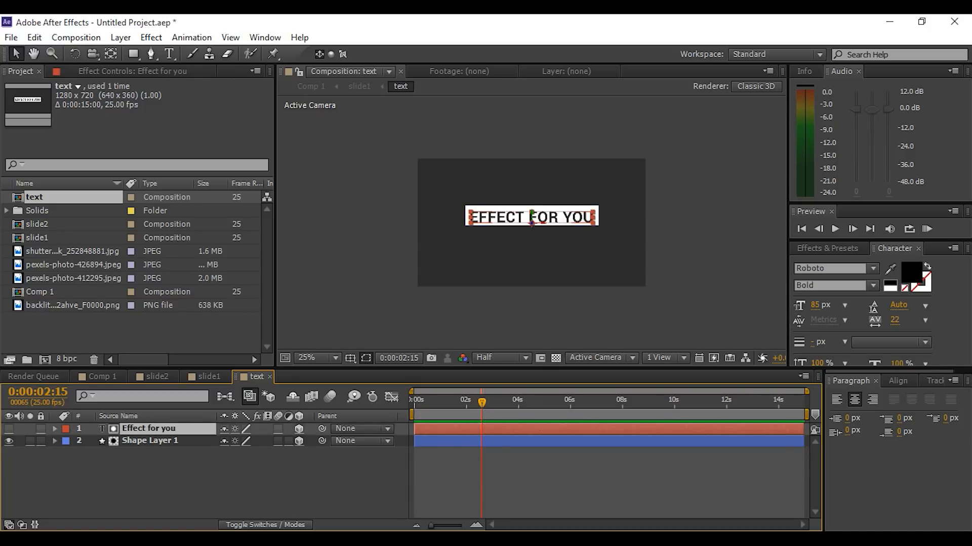
{"action": "left_click", "coordinate": [336, 358]}
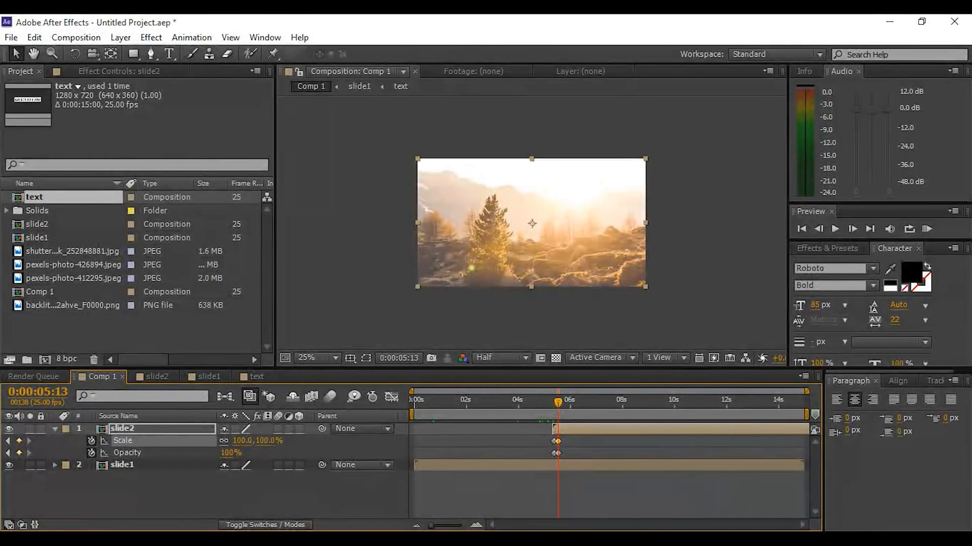
- Ease the slide2 Scale (453%→100%) and Opacity (0%→100%) transition keyframes
{"action": "right_click", "coordinate": [554, 441]}
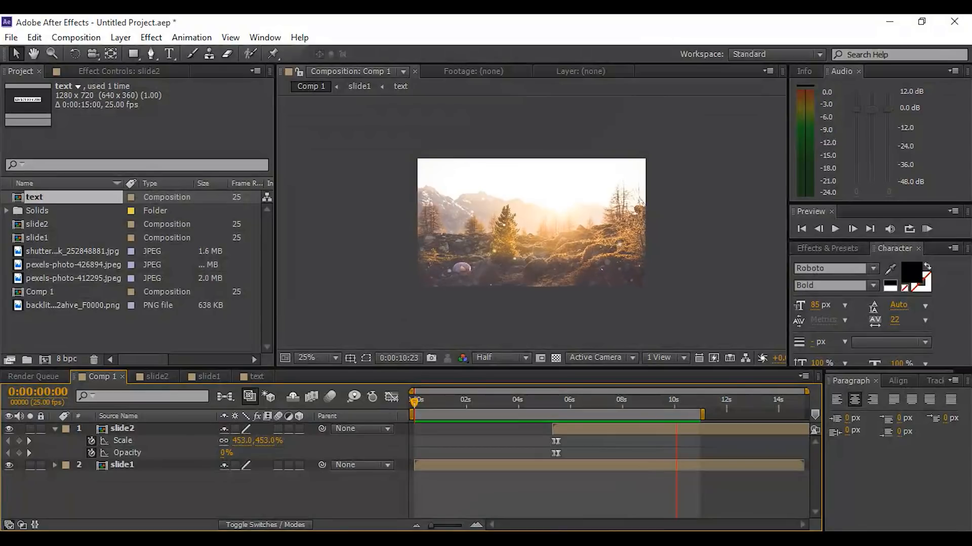
{"action": "left_click", "coordinate": [444, 401]}
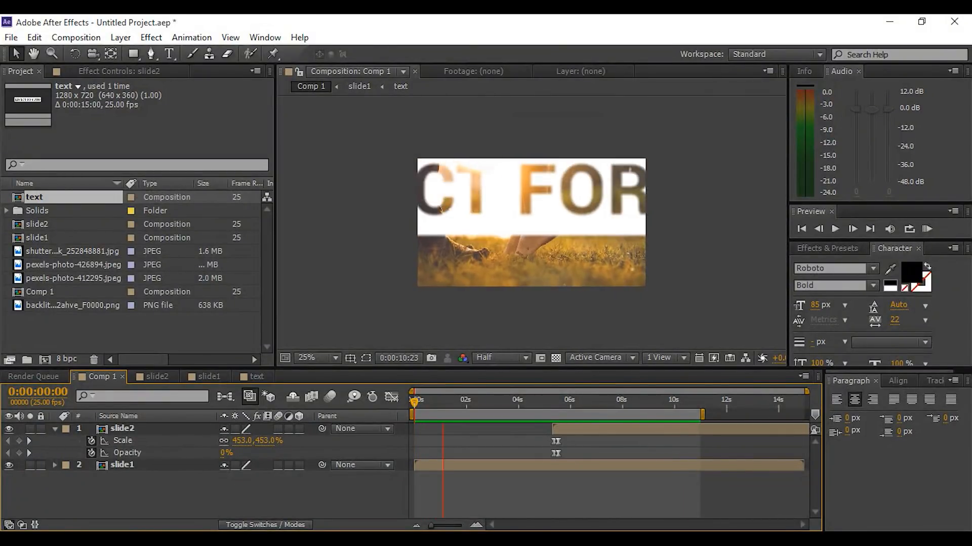
- Add the duplicated 'text 2' title reading SUBSCRIBE to slide2 at 51% scale, lower middle of the photo
{"action": "left_click", "coordinate": [591, 403]}
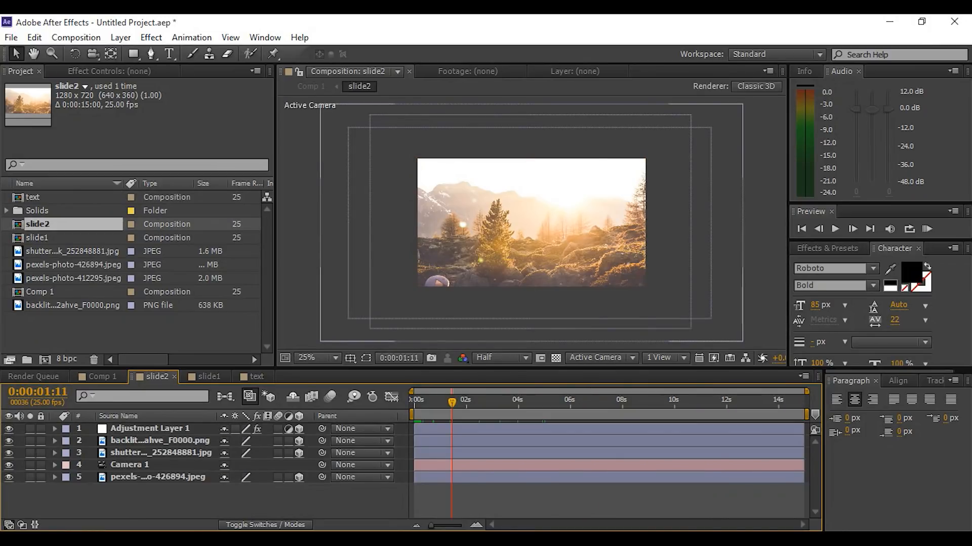
{"action": "left_click", "coordinate": [34, 197]}
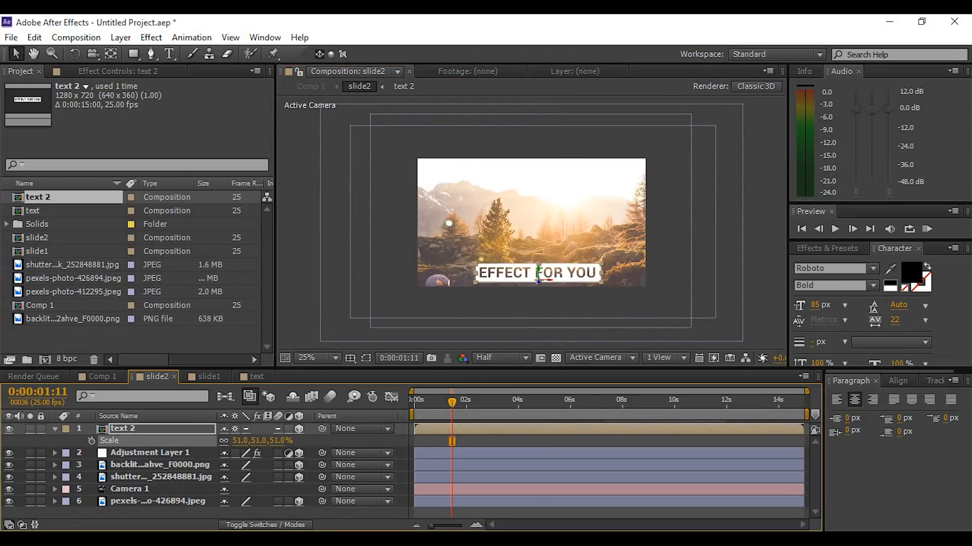
{"action": "left_click_drag", "start_coordinate": [536, 272], "coordinate": [495, 267]}
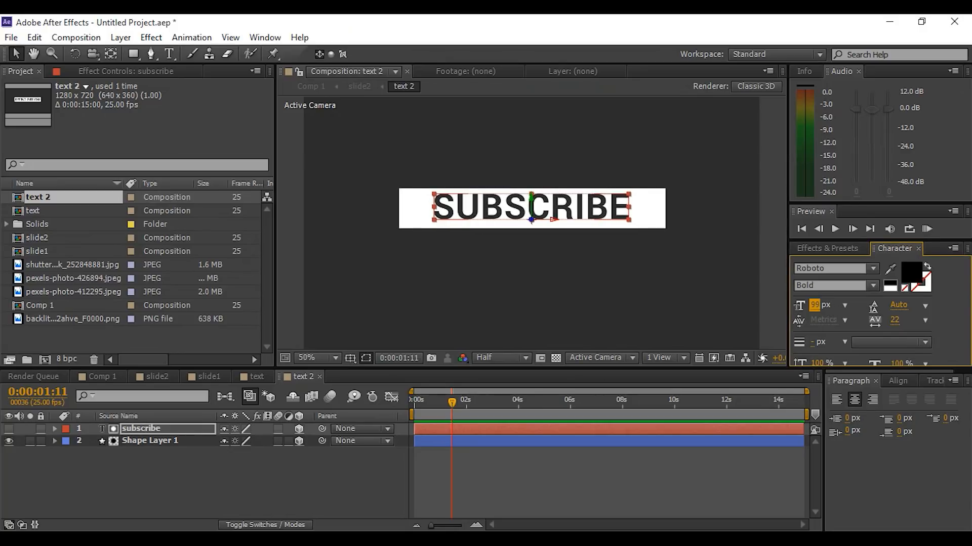
{"action": "left_click", "coordinate": [97, 377]}
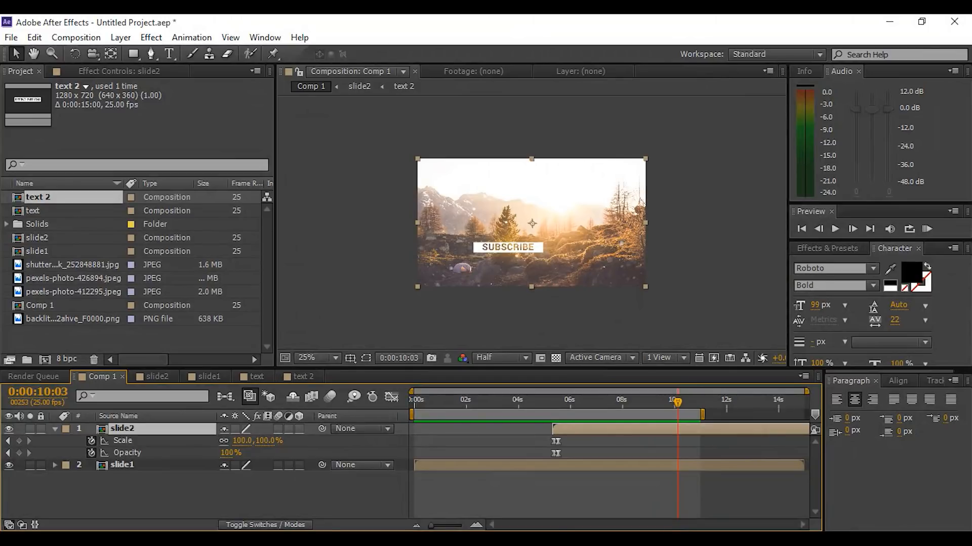
{"action": "left_click", "coordinate": [156, 377]}
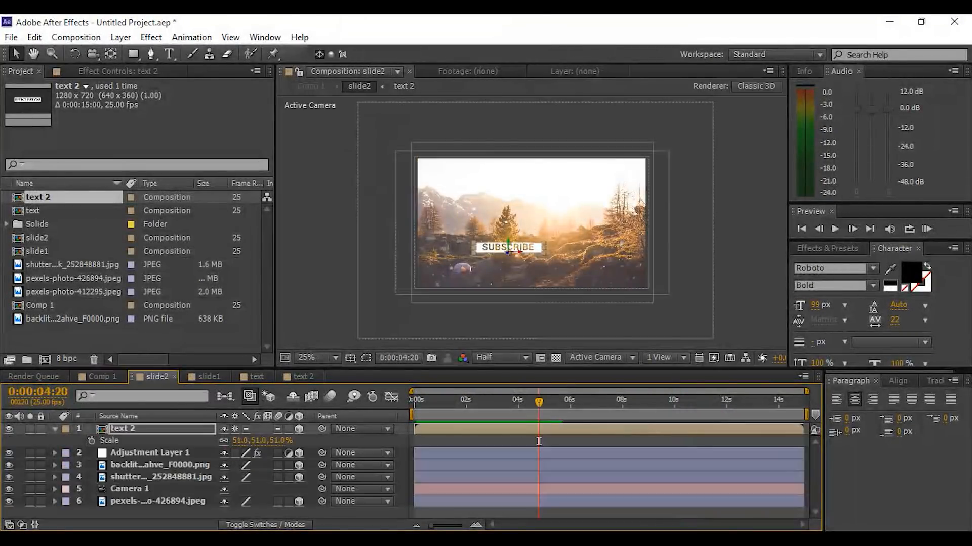